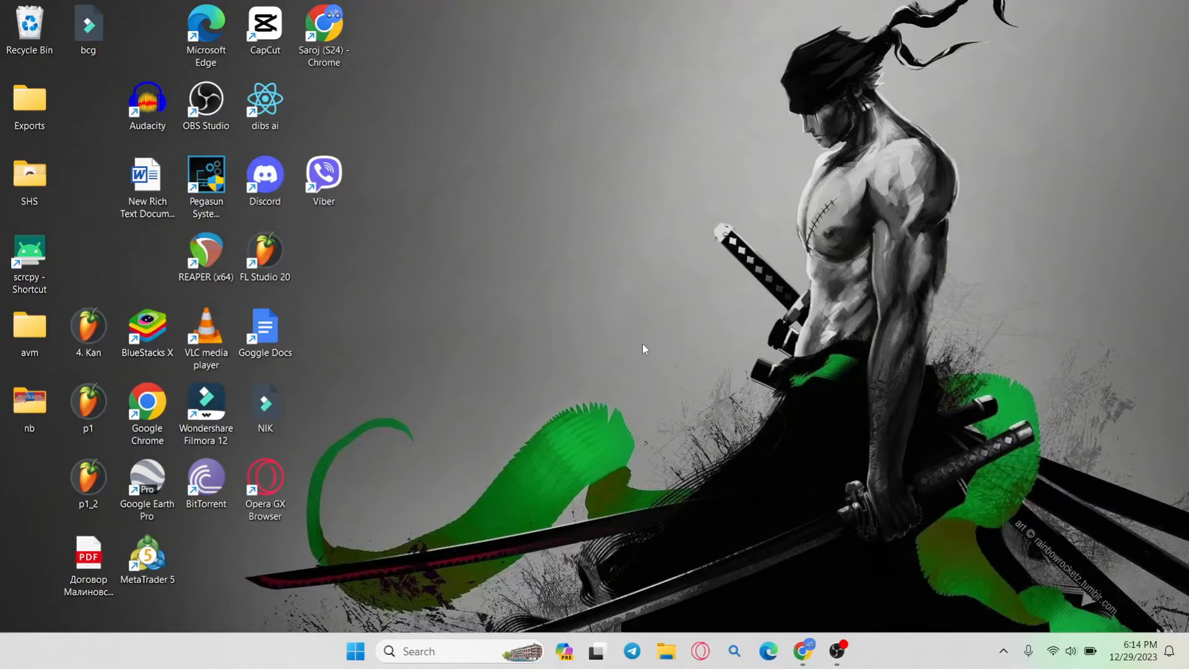
{"action": "mouse_move", "coordinate": [390, 78]}
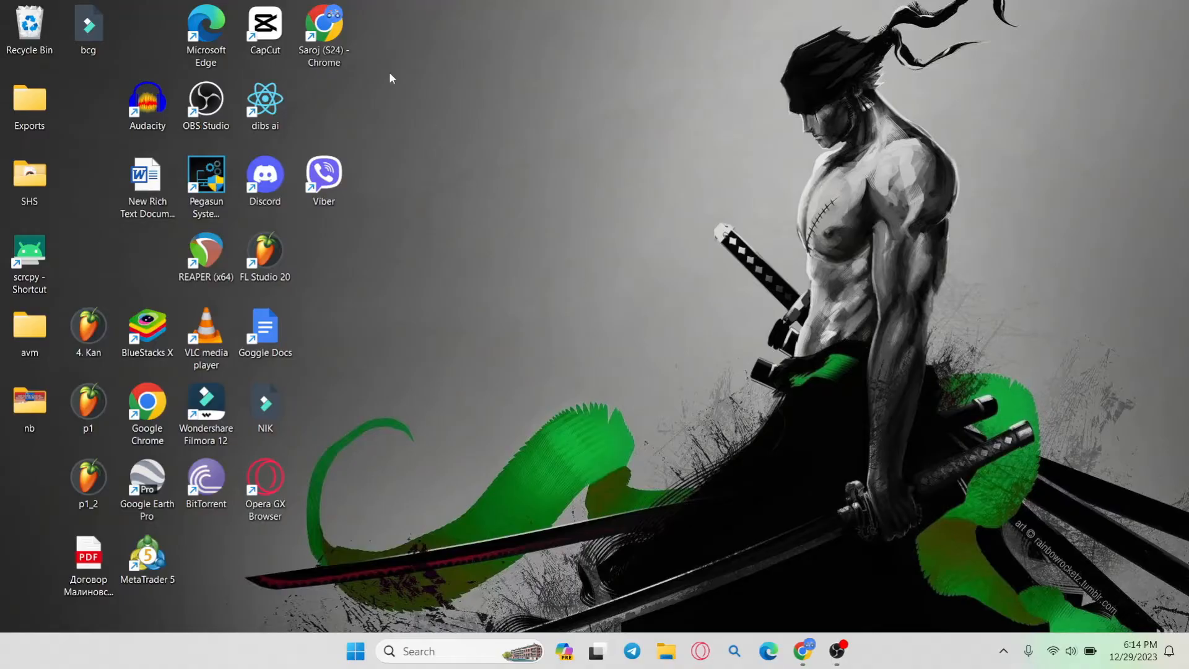
Launch Google Chrome from the desktop shortcut to reach bluestacks.com.
{"action": "double_click", "coordinate": [322, 30]}
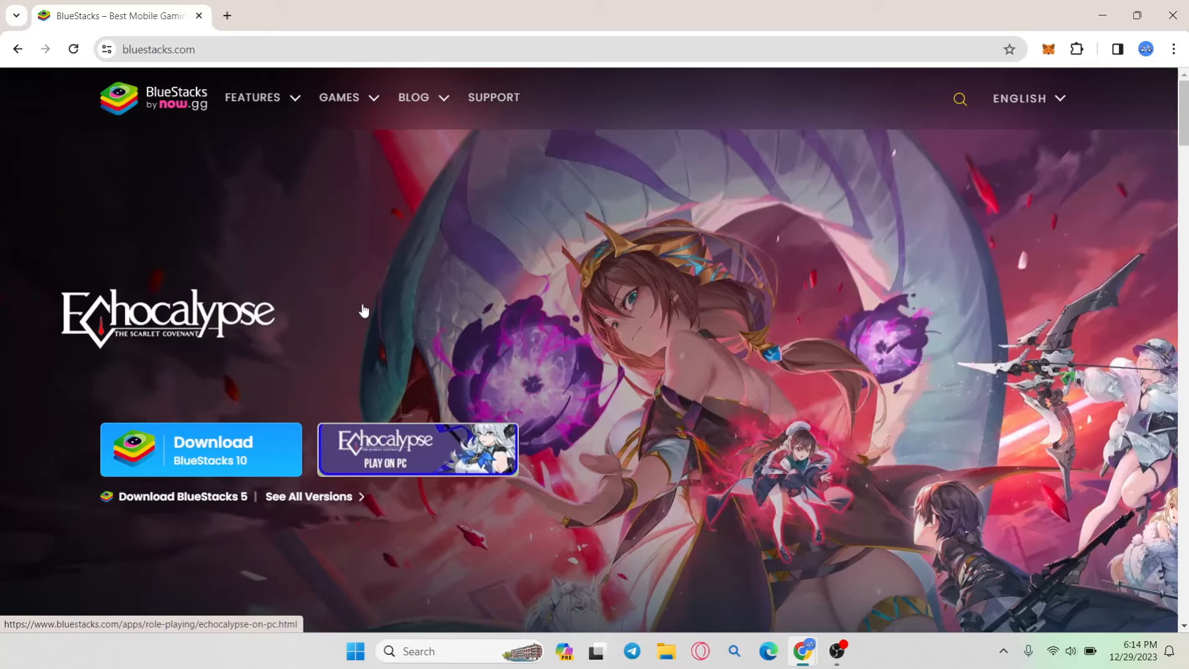
{"action": "mouse_move", "coordinate": [351, 342]}
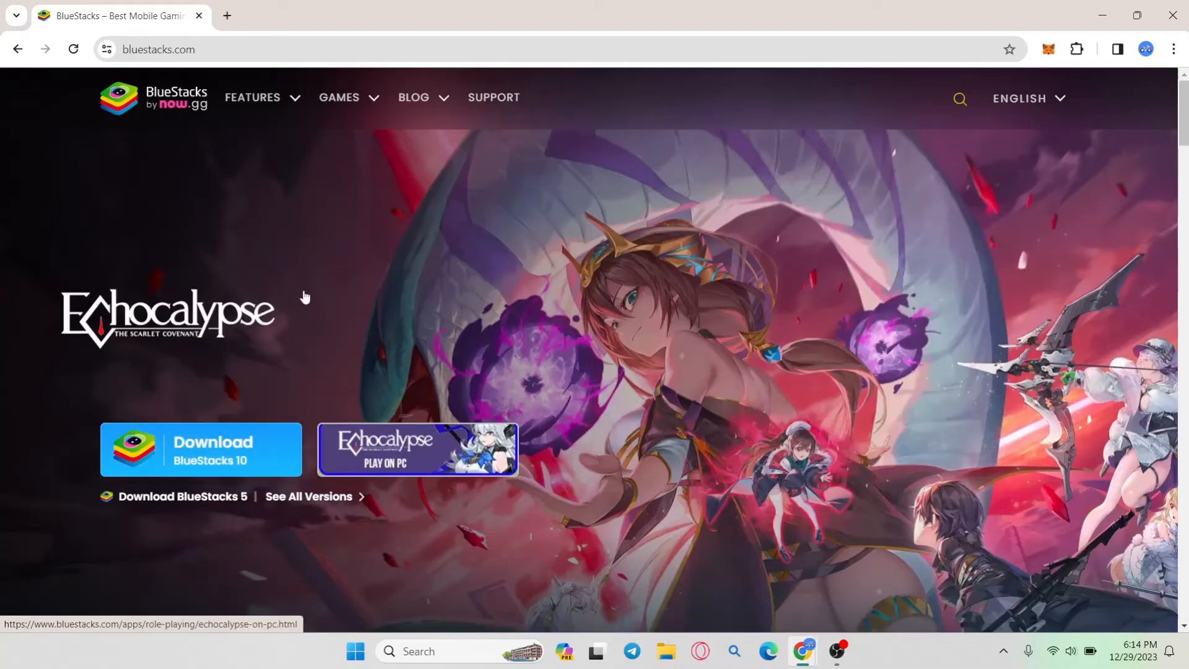
{"action": "mouse_move", "coordinate": [420, 385]}
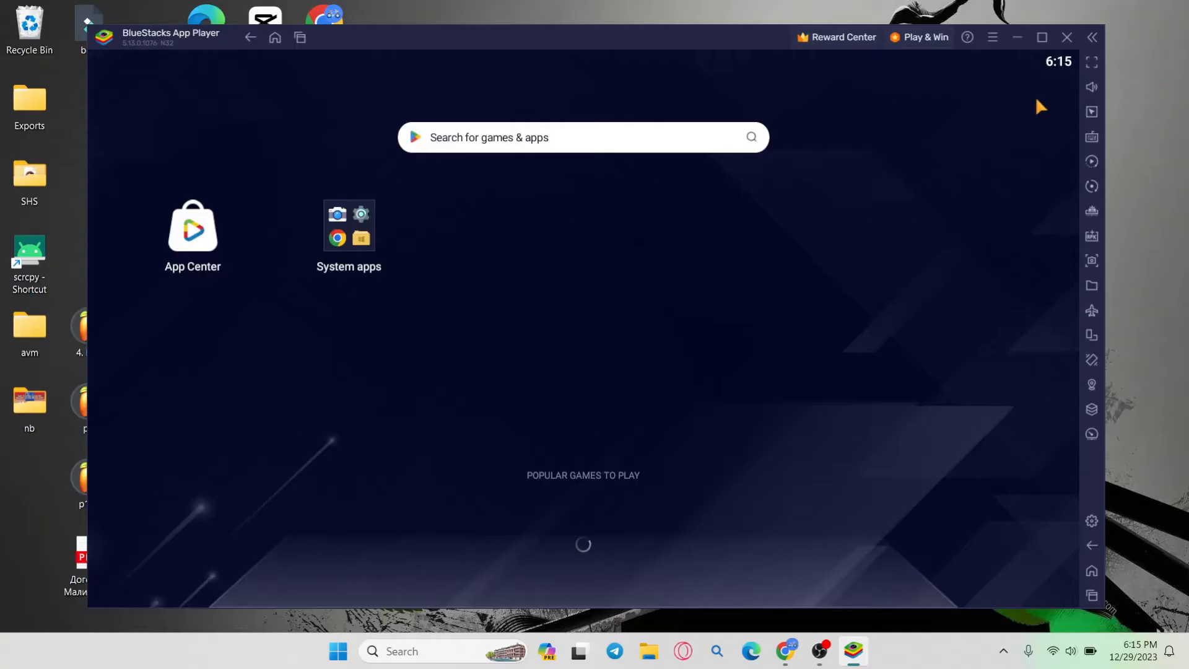
{"action": "mouse_move", "coordinate": [371, 241]}
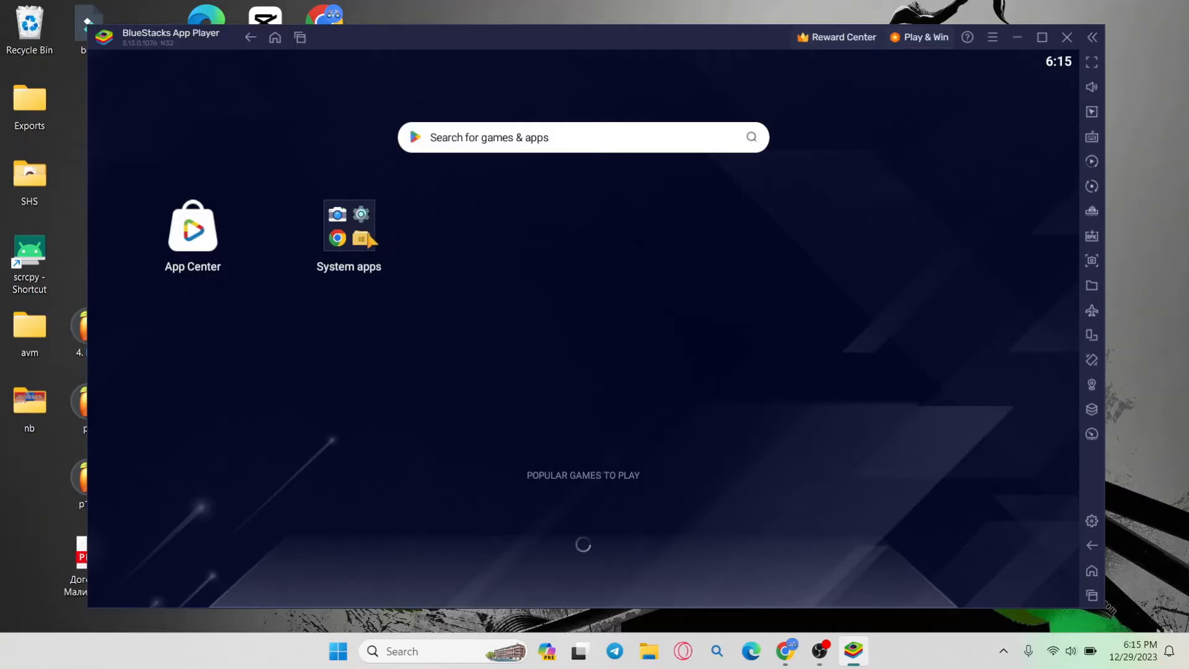
Open the Google Play store from the BlueStacks home screen.
{"action": "left_click", "coordinate": [349, 227]}
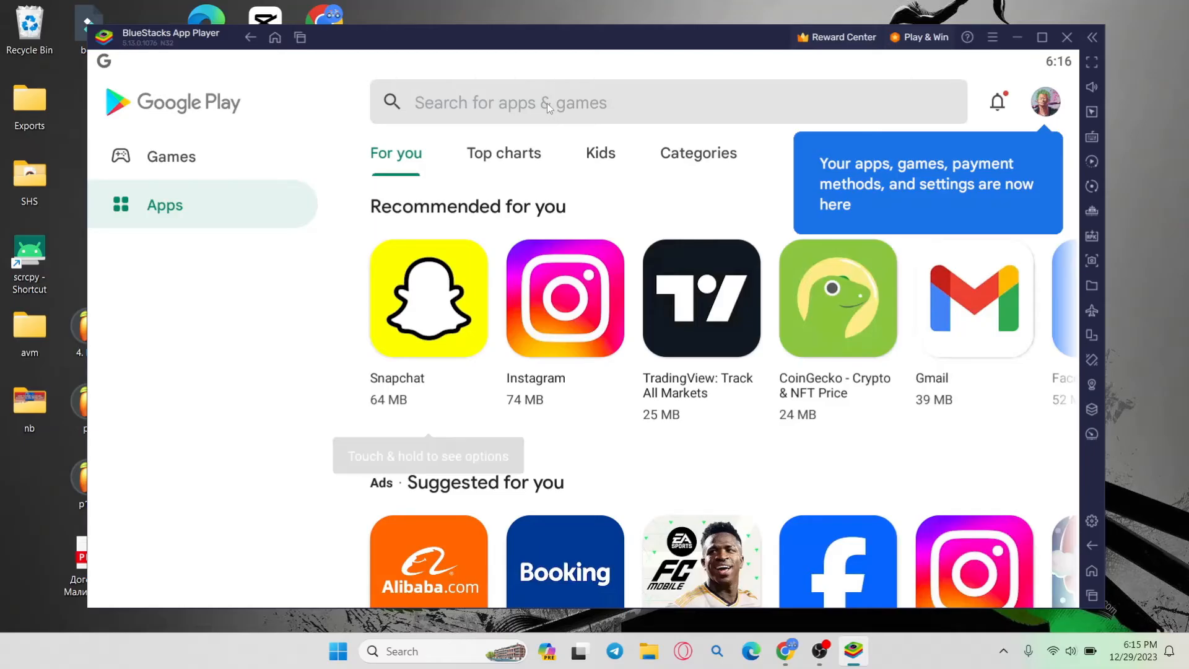
Search Google Play for 'amazon kindle' and choose the first suggestion.
{"action": "type", "text": "amazon kindle"}
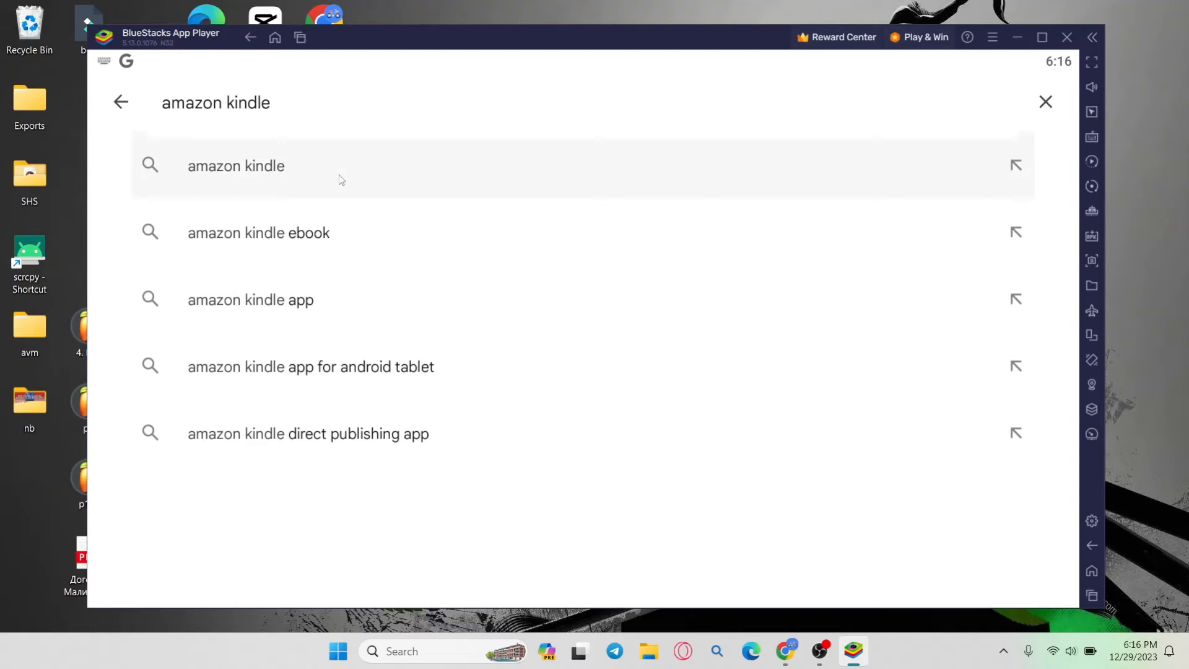
{"action": "left_click", "coordinate": [236, 164]}
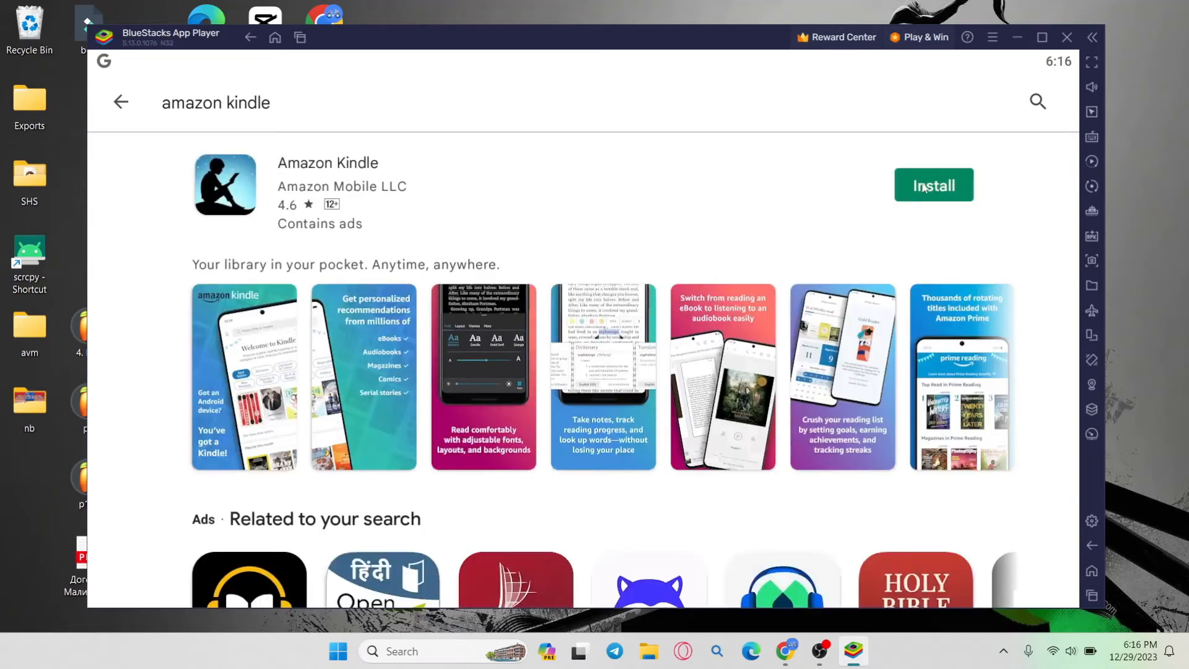
Start installing Amazon Kindle from its Google Play listing.
{"action": "left_click", "coordinate": [934, 185]}
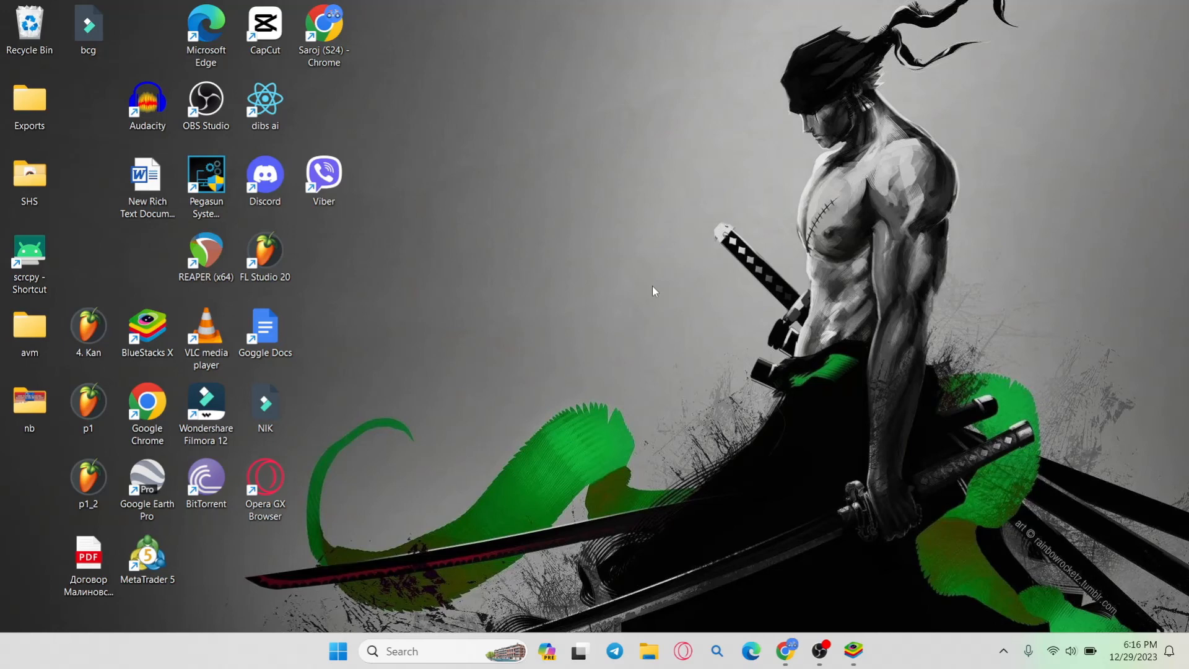
{"action": "mouse_move", "coordinate": [808, 328]}
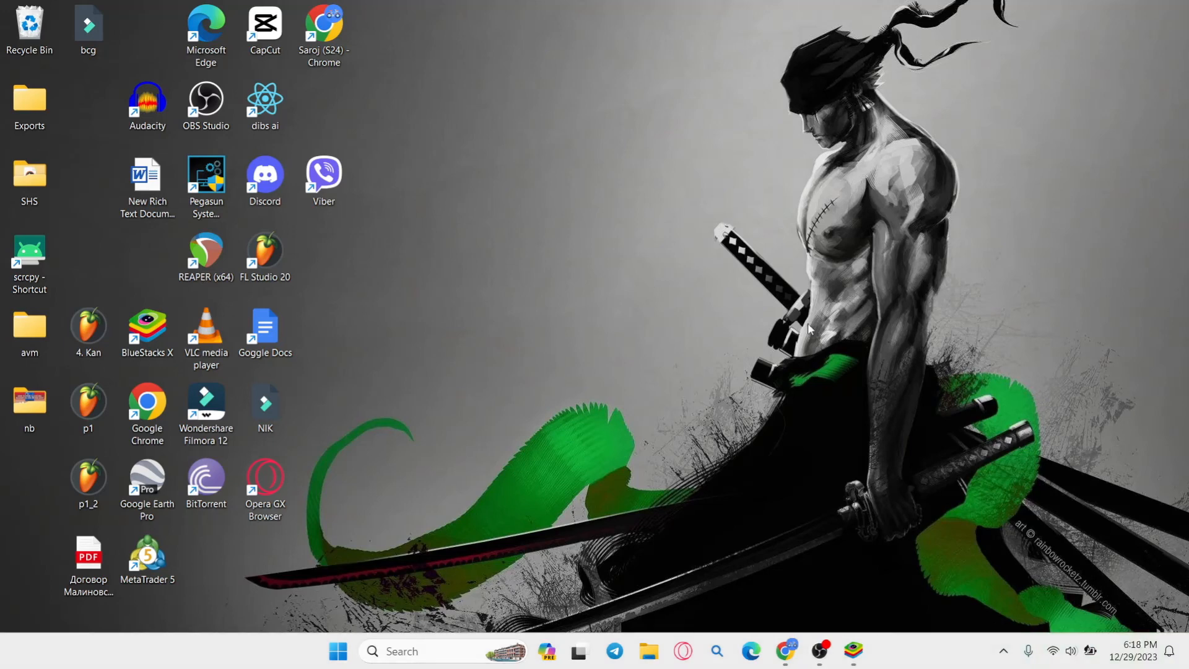